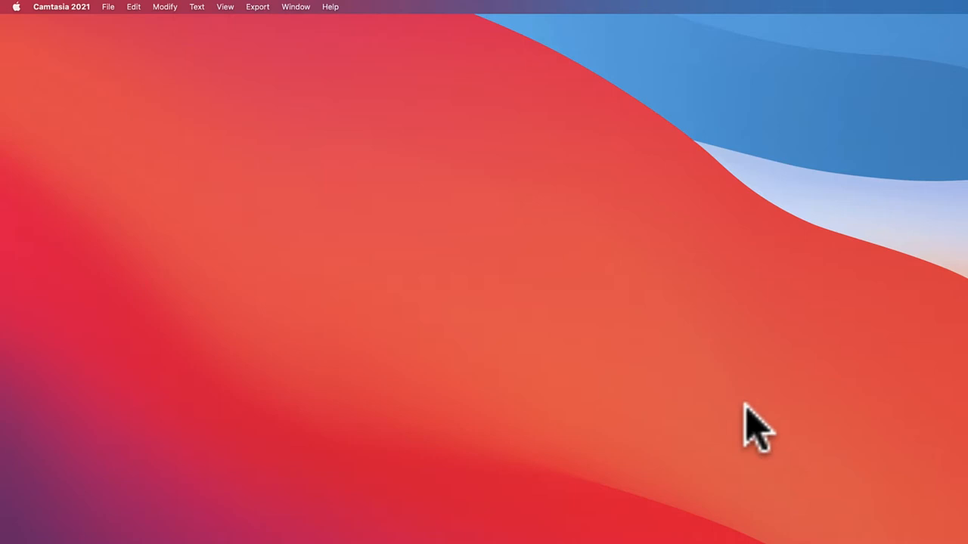
mouse_move(185, 360)
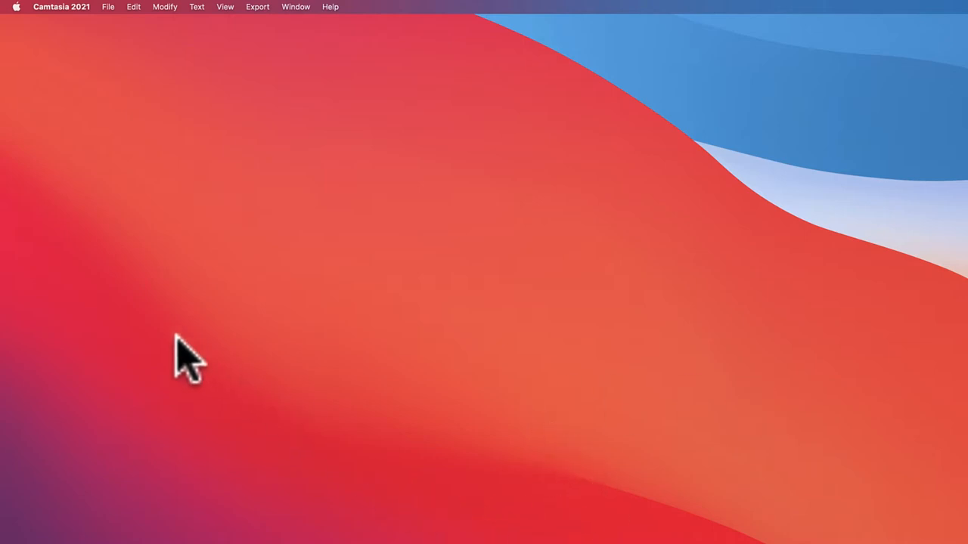
- Bring up the Apple menu from the menu bar while Camtasia 2021 is frontmost
click(15, 6)
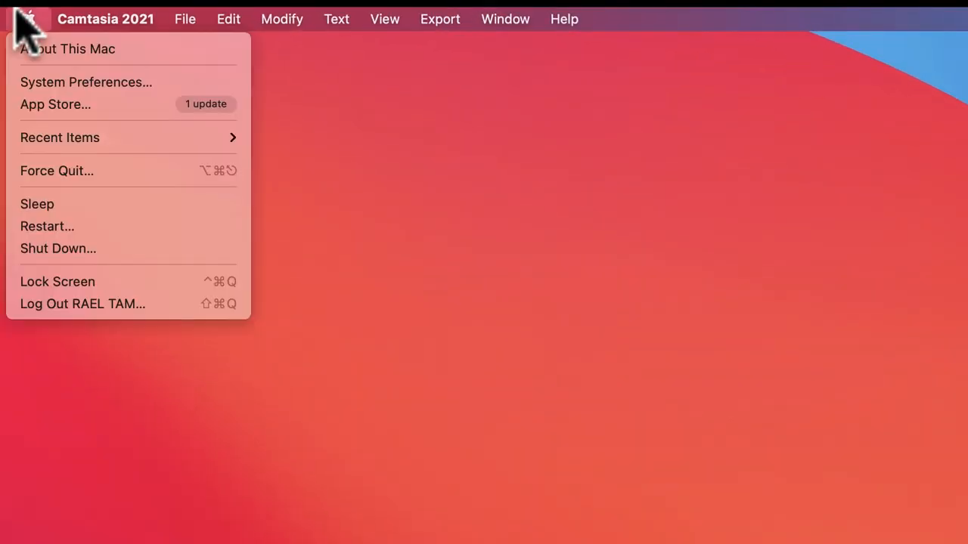
mouse_move(58, 169)
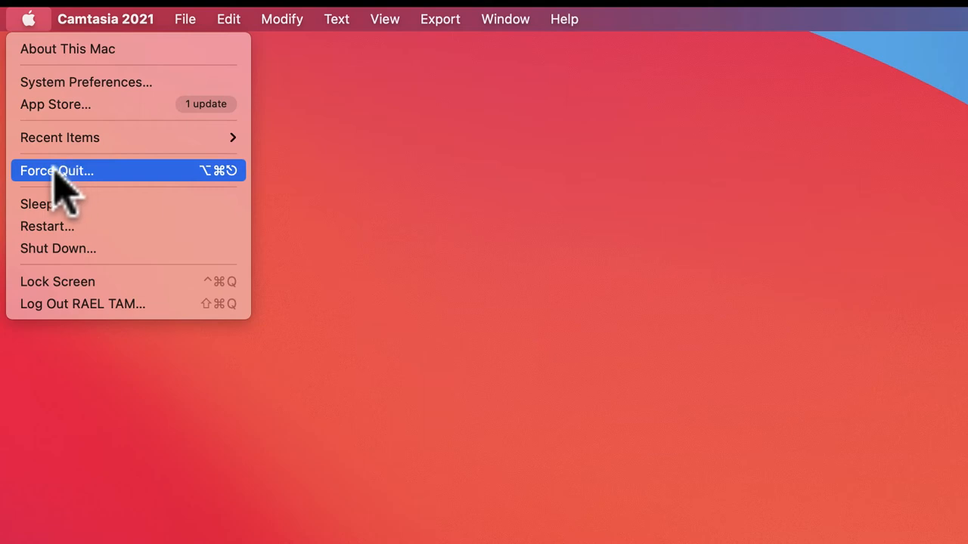
- Reach the Force Quit Applications window and select Finder from the running applications list
click(58, 169)
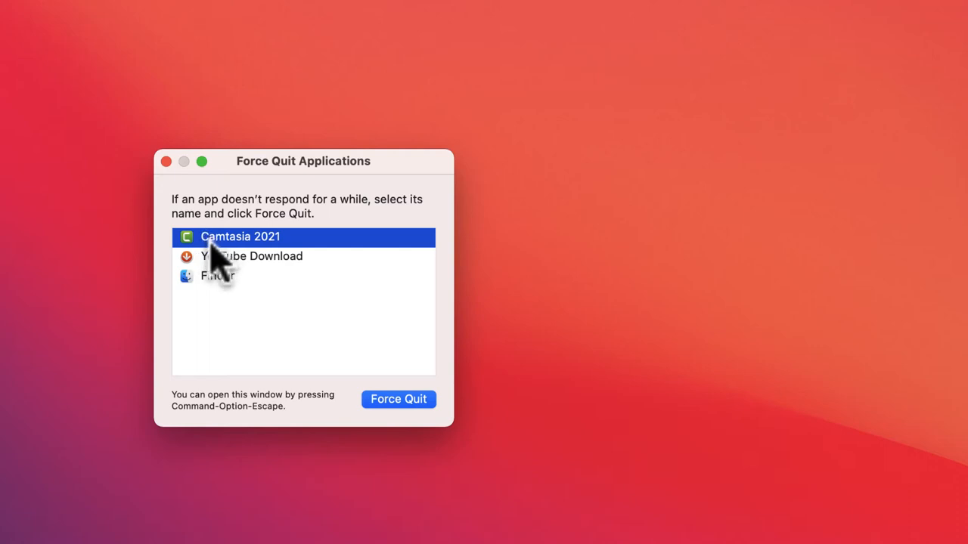
mouse_move(219, 290)
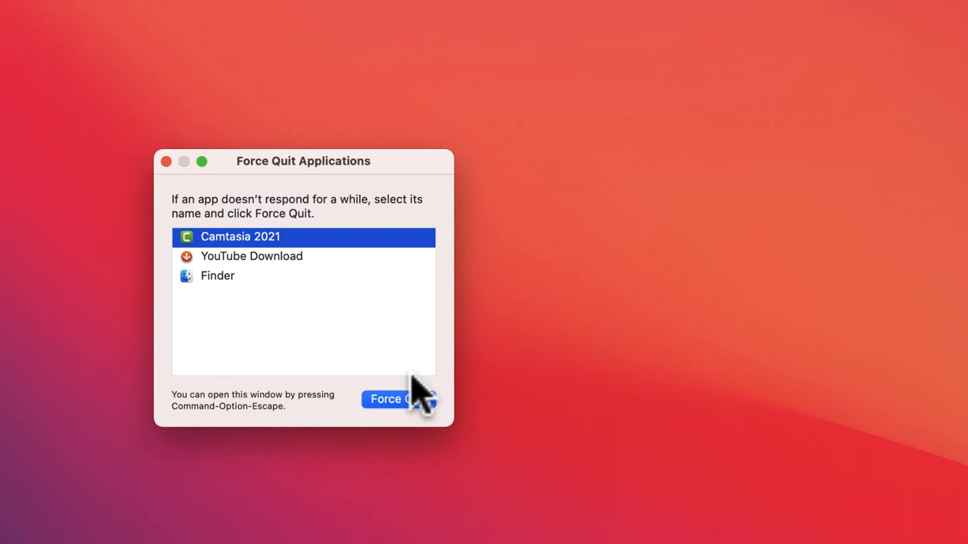
mouse_move(321, 330)
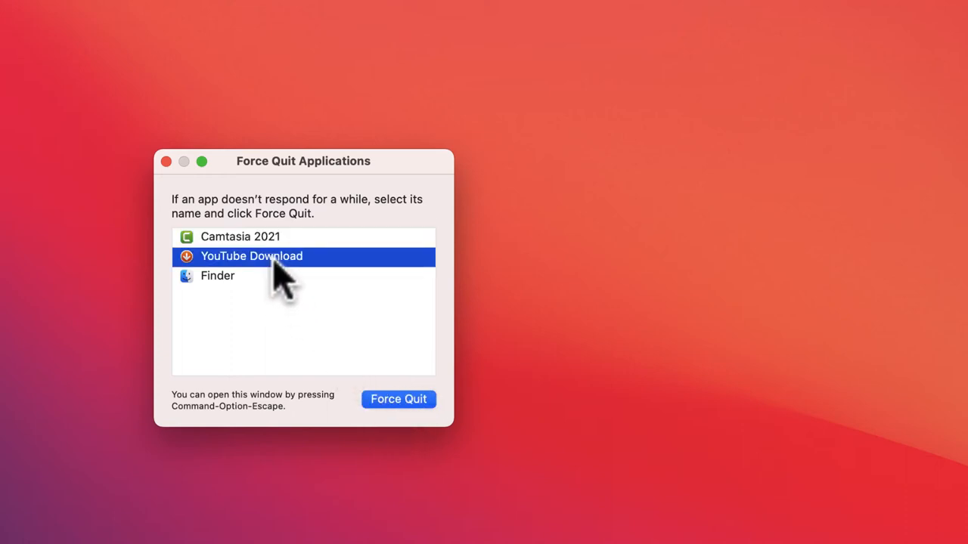
click(218, 276)
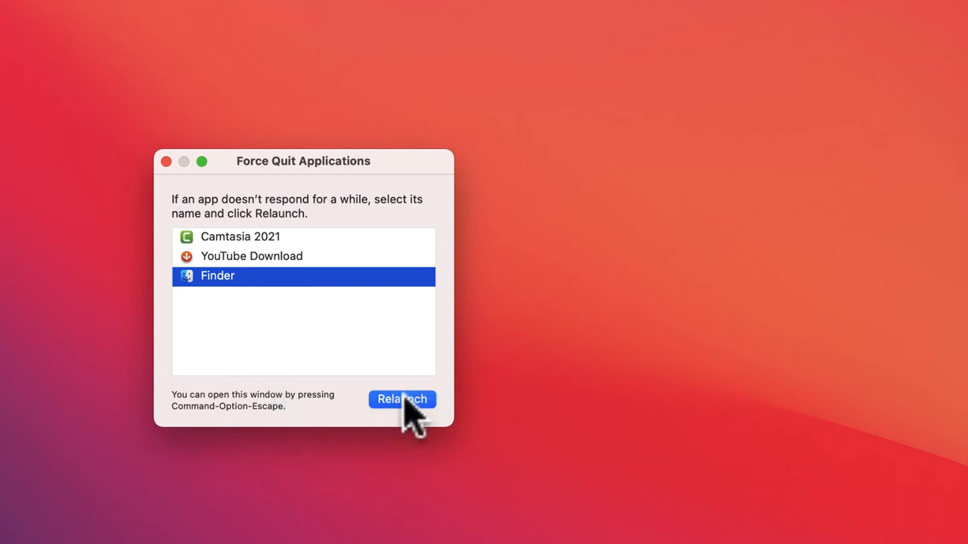
mouse_move(408, 420)
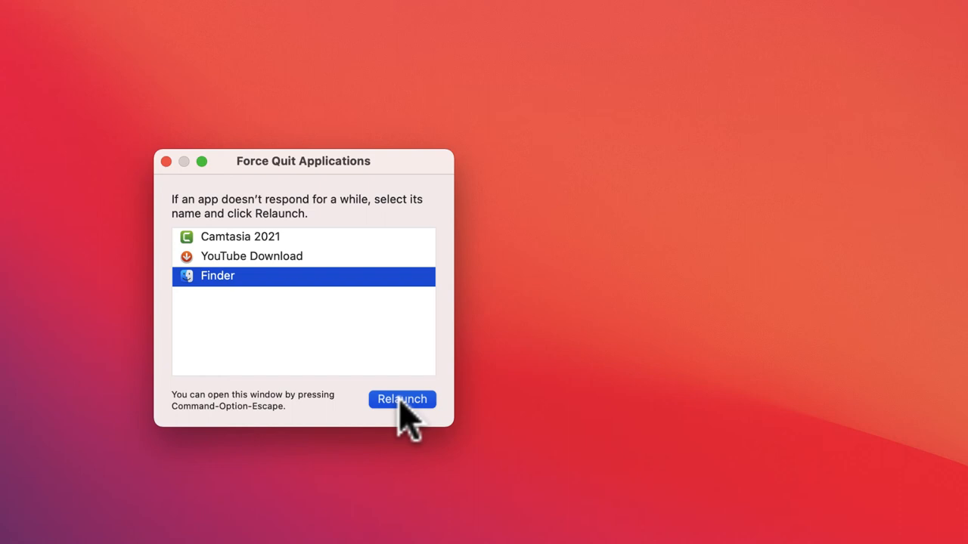
- Request a relaunch of Finder, raising the unsaved-changes warning prompt
click(402, 399)
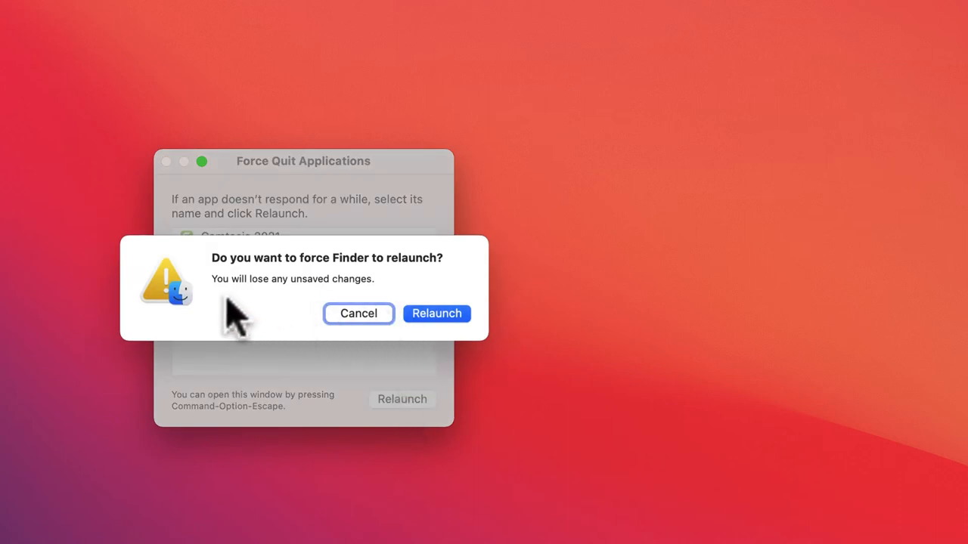
mouse_move(366, 313)
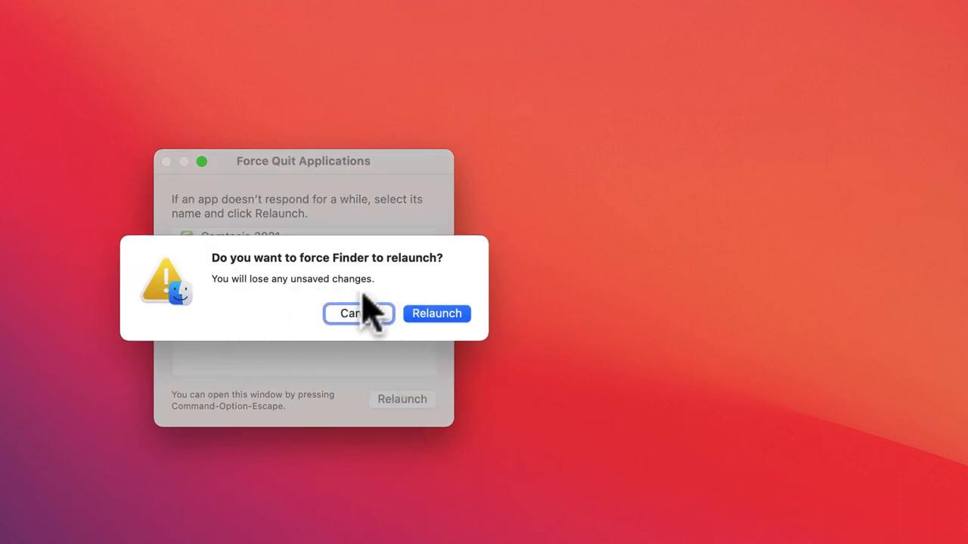
mouse_move(445, 325)
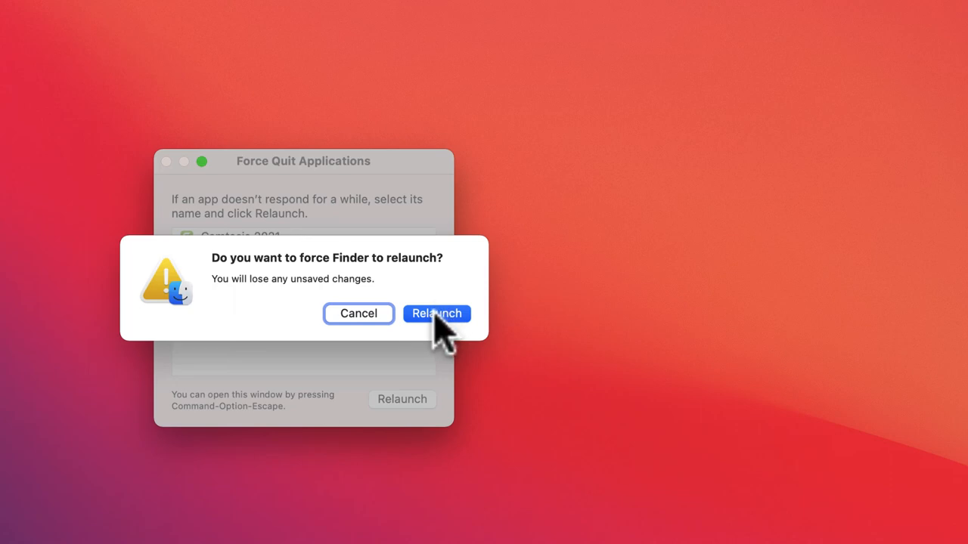
- Confirm Finder's relaunch and close the Force Quit Applications window, returning to the desktop
click(436, 313)
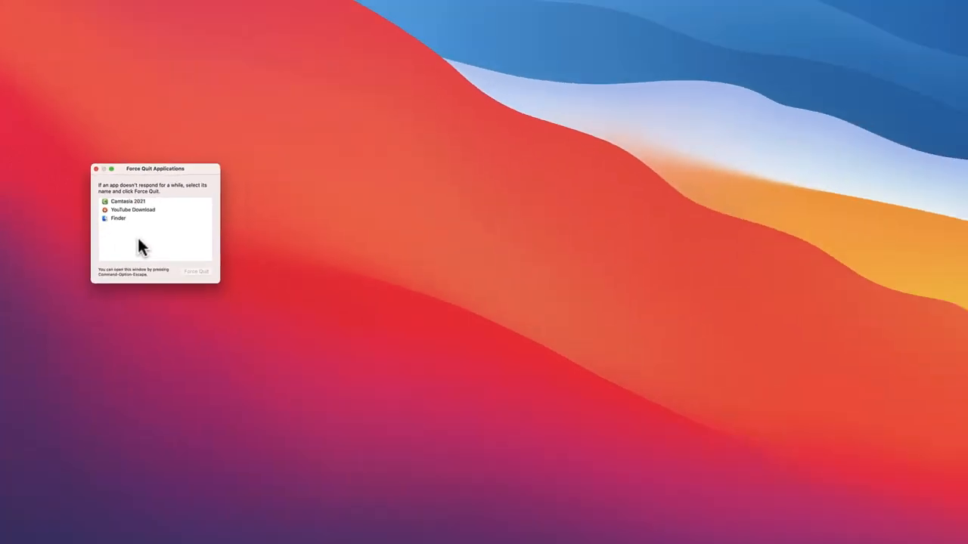
click(97, 169)
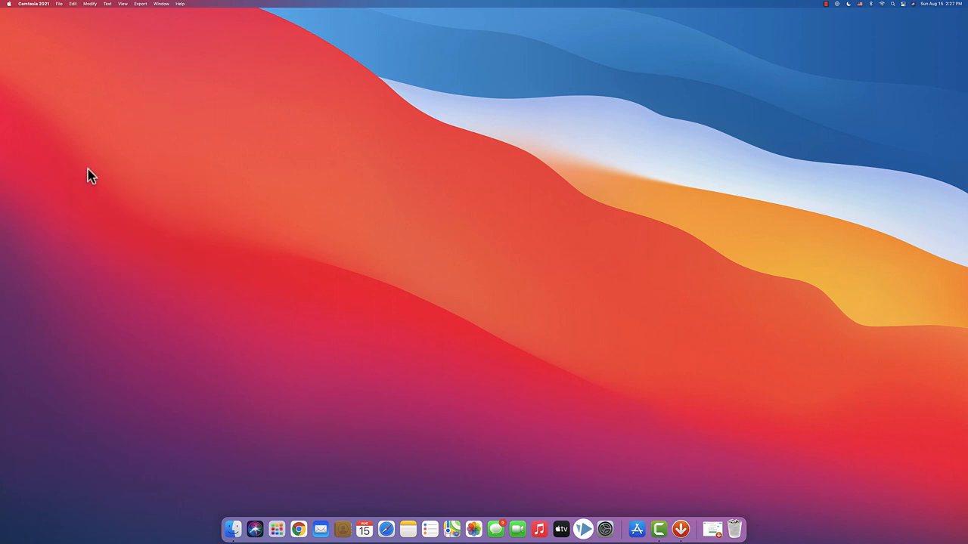